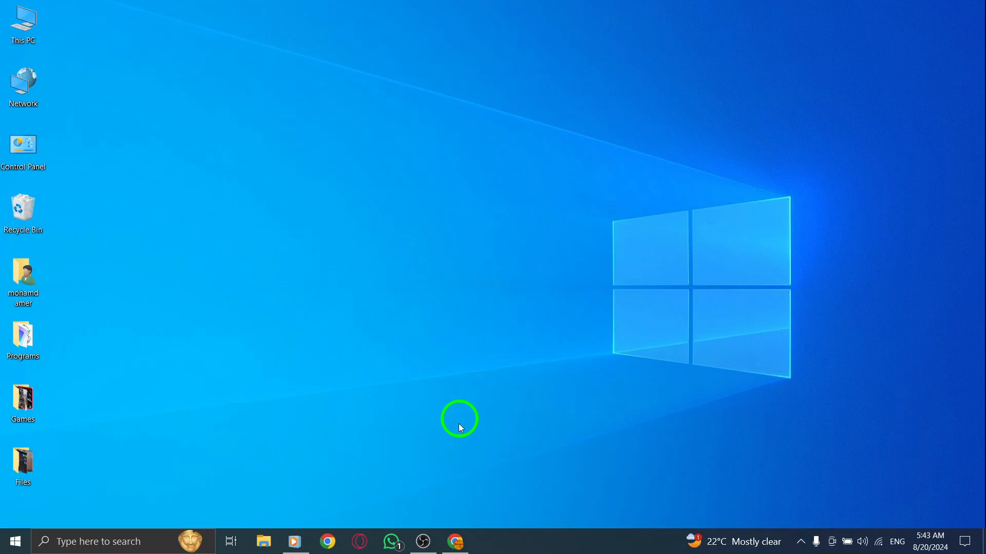
Step: Bring up Chrome showing the signed-in Instagram home feed
{"action": "left_click", "coordinate": [458, 542]}
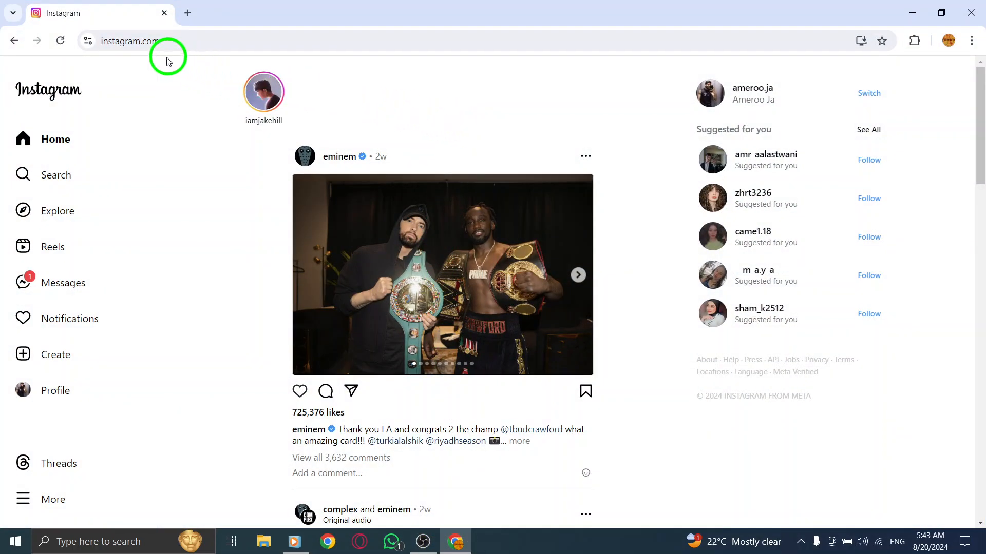
{"action": "mouse_move", "coordinate": [202, 189]}
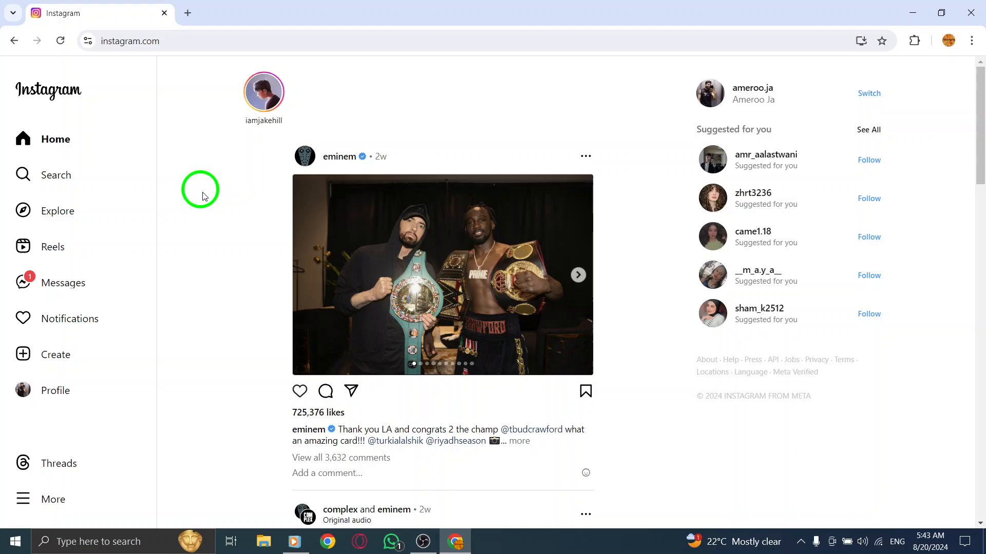
{"action": "mouse_move", "coordinate": [213, 250]}
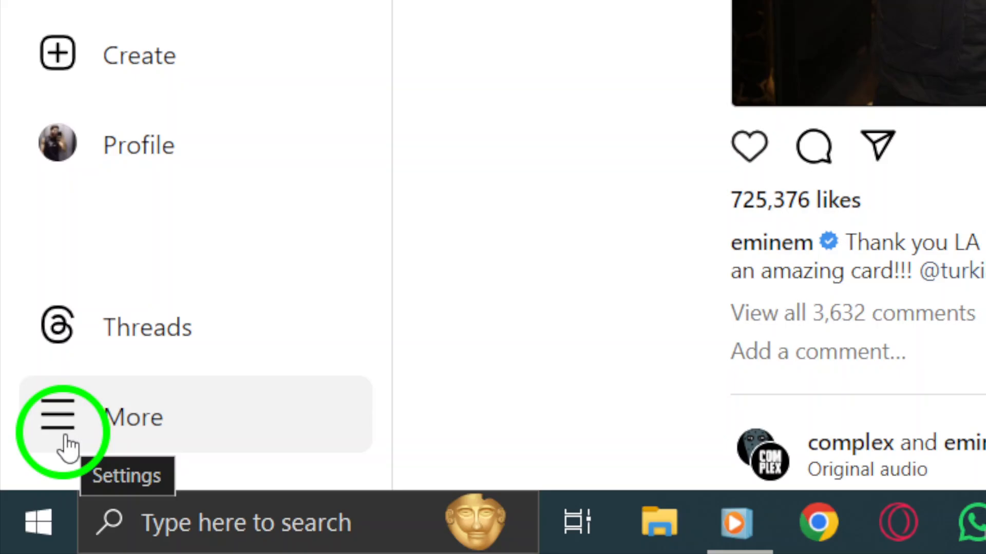
Step: Reach the Settings page via the sidebar's More menu, landing on Edit profile
{"action": "left_click", "coordinate": [56, 424]}
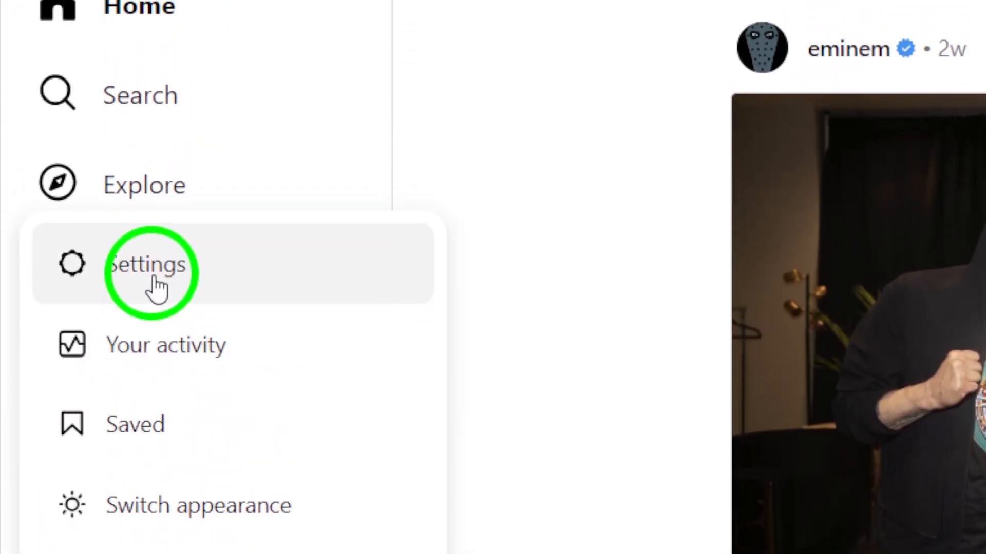
{"action": "left_click", "coordinate": [149, 272]}
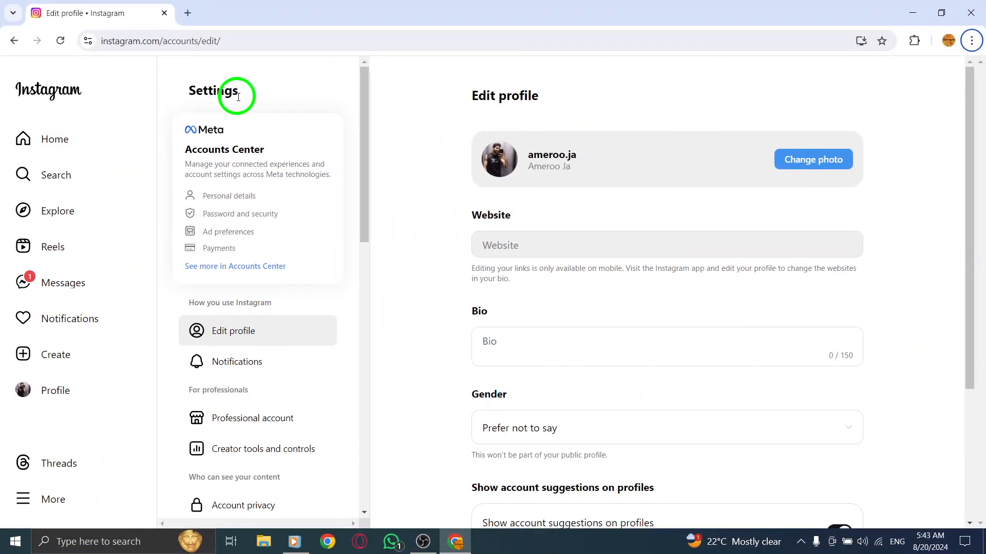
{"action": "mouse_move", "coordinate": [214, 361]}
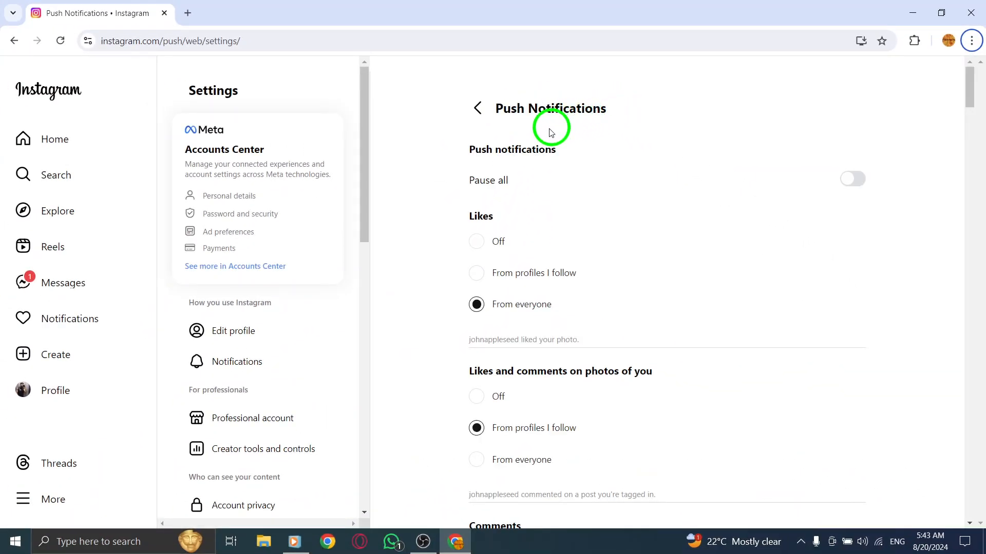
{"action": "scroll", "scroll_direction": "down", "scroll_amount": 3}
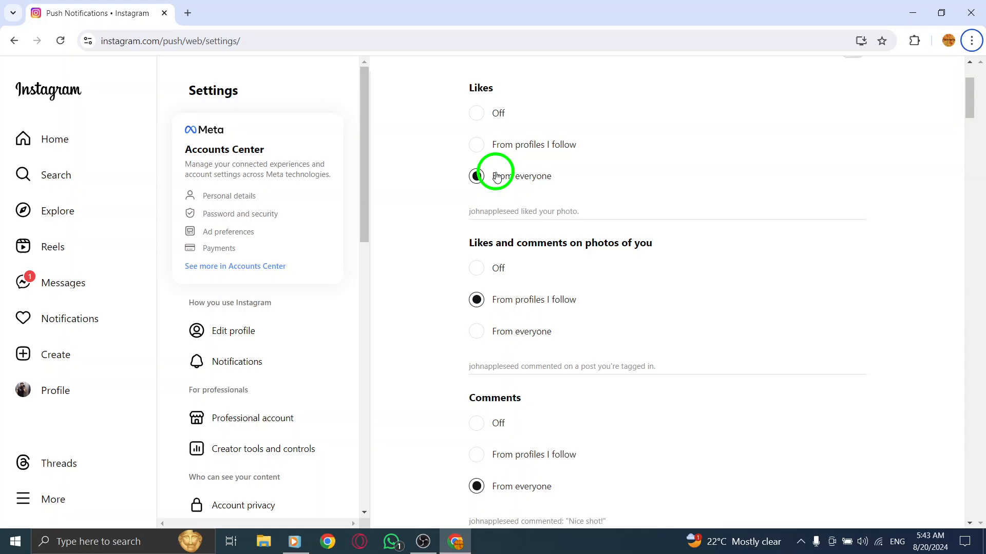
{"action": "scroll", "scroll_direction": "down", "scroll_amount": 3}
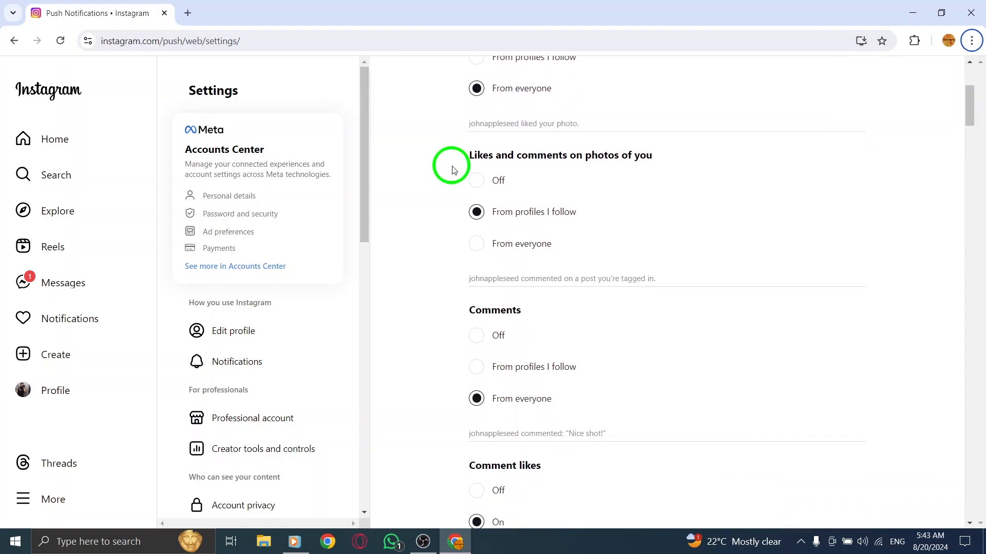
{"action": "scroll", "scroll_direction": "down", "scroll_amount": 3}
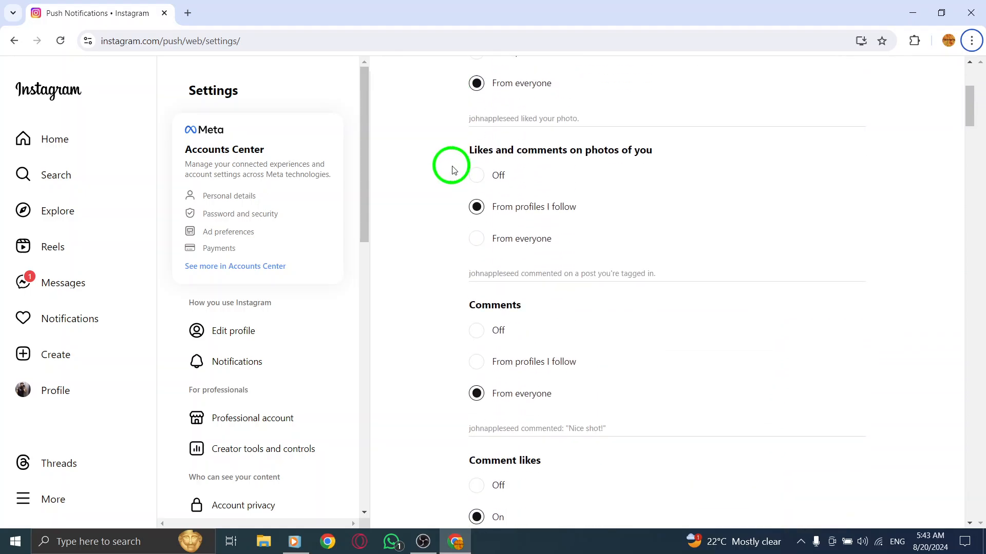
{"action": "scroll", "scroll_direction": "down", "scroll_amount": 3}
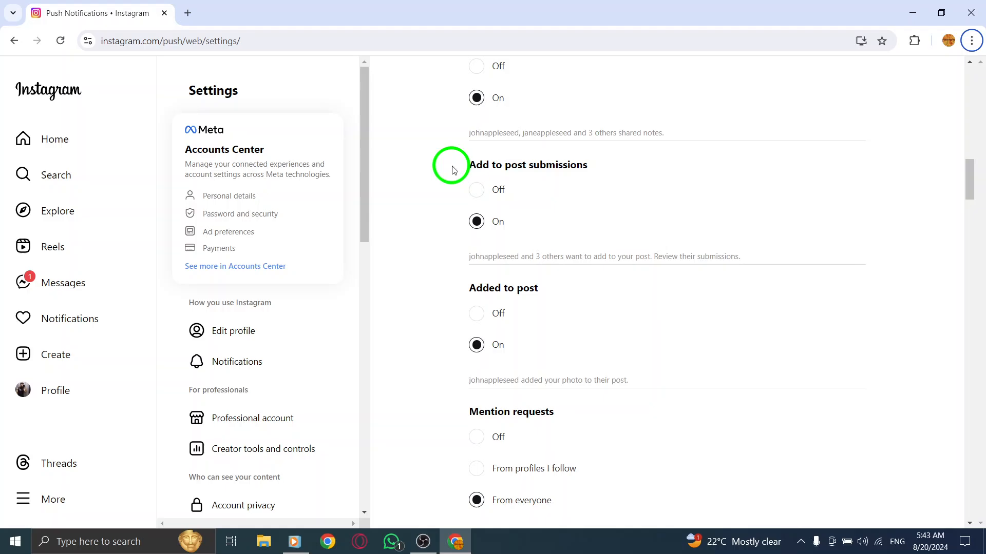
{"action": "scroll", "scroll_direction": "down", "scroll_amount": 3}
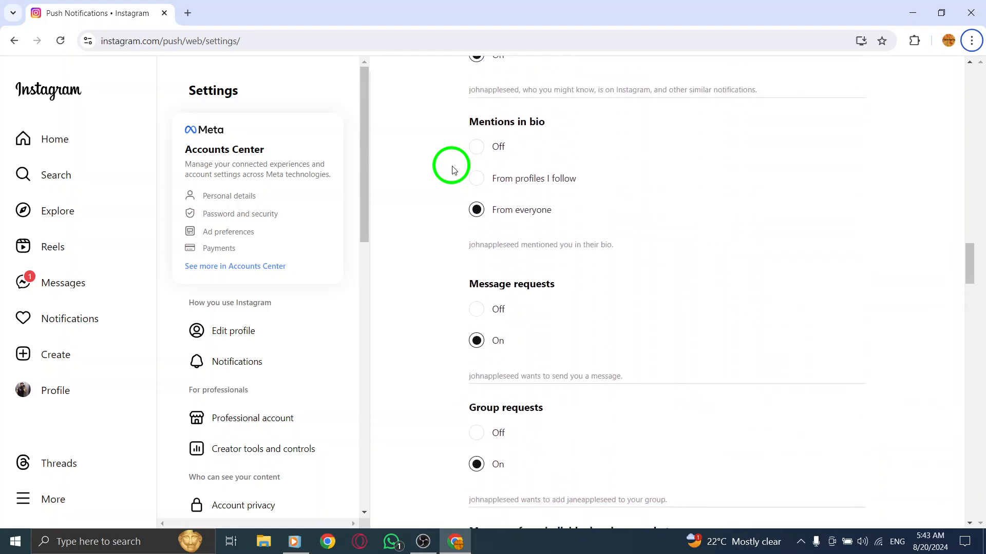
{"action": "scroll", "scroll_direction": "down", "scroll_amount": 3}
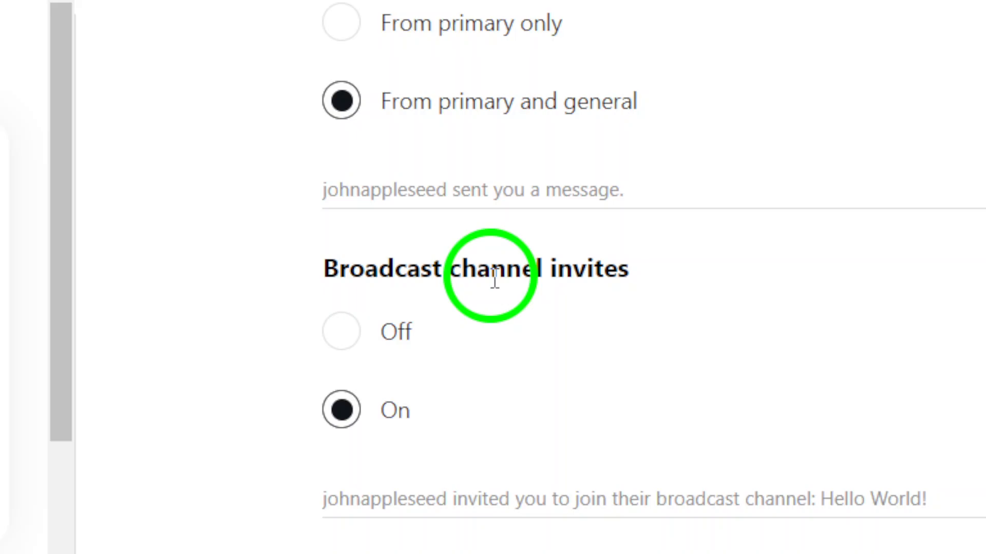
{"action": "scroll", "scroll_direction": "down", "scroll_amount": 3}
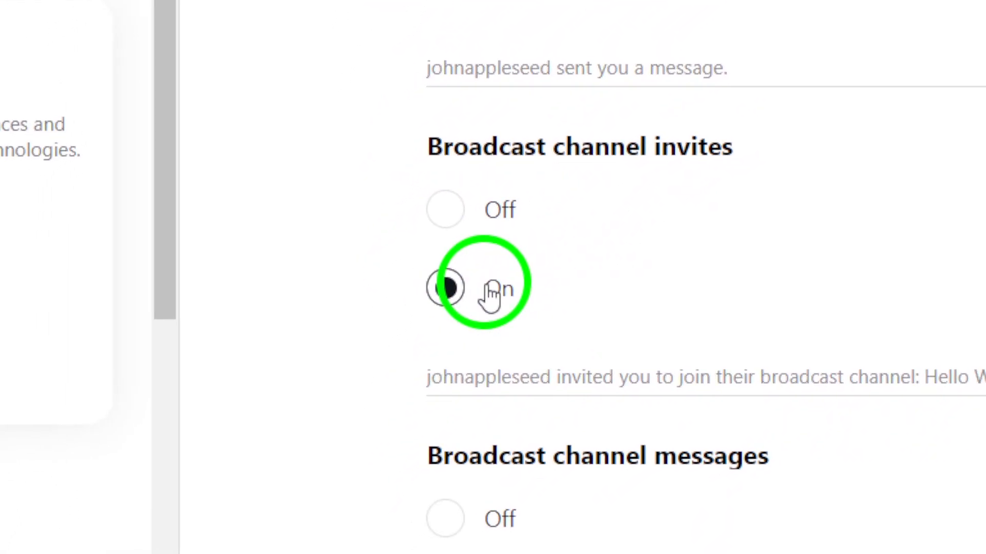
{"action": "scroll", "scroll_direction": "down", "scroll_amount": 3}
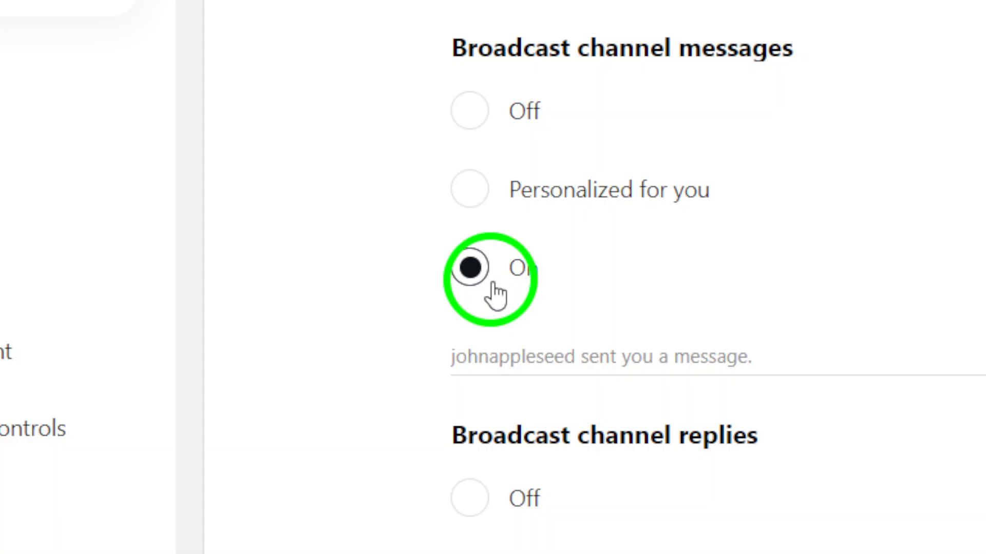
{"action": "scroll", "scroll_direction": "down", "scroll_amount": 3}
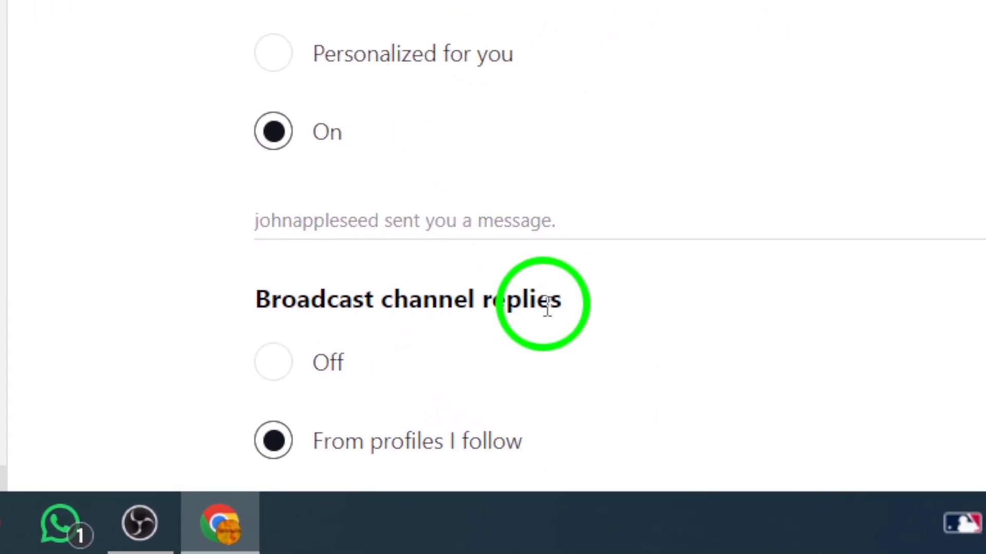